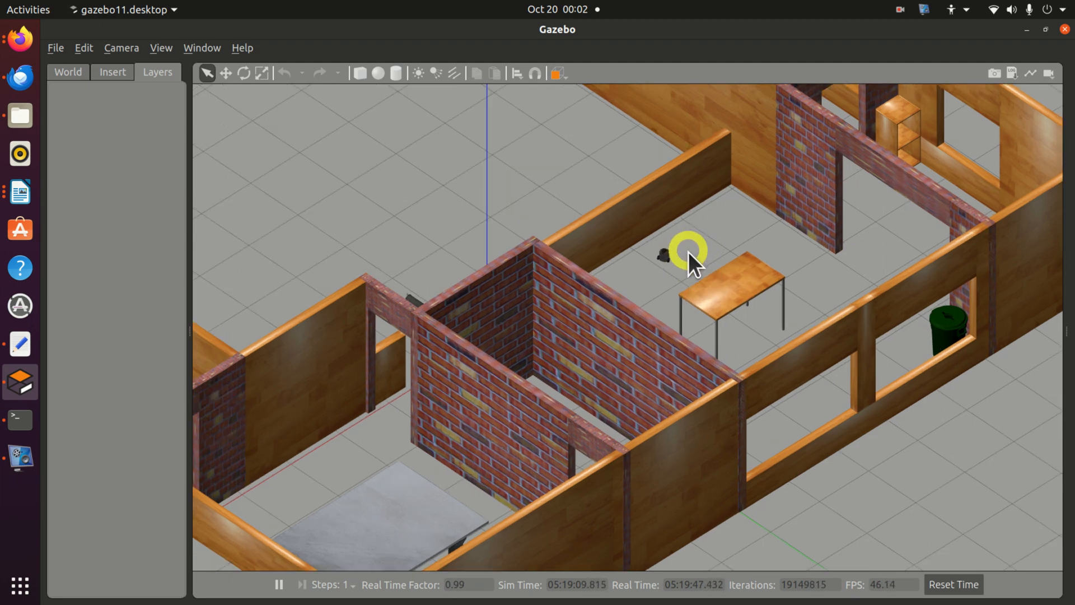
{"action": "mouse_move", "coordinate": [696, 250]}
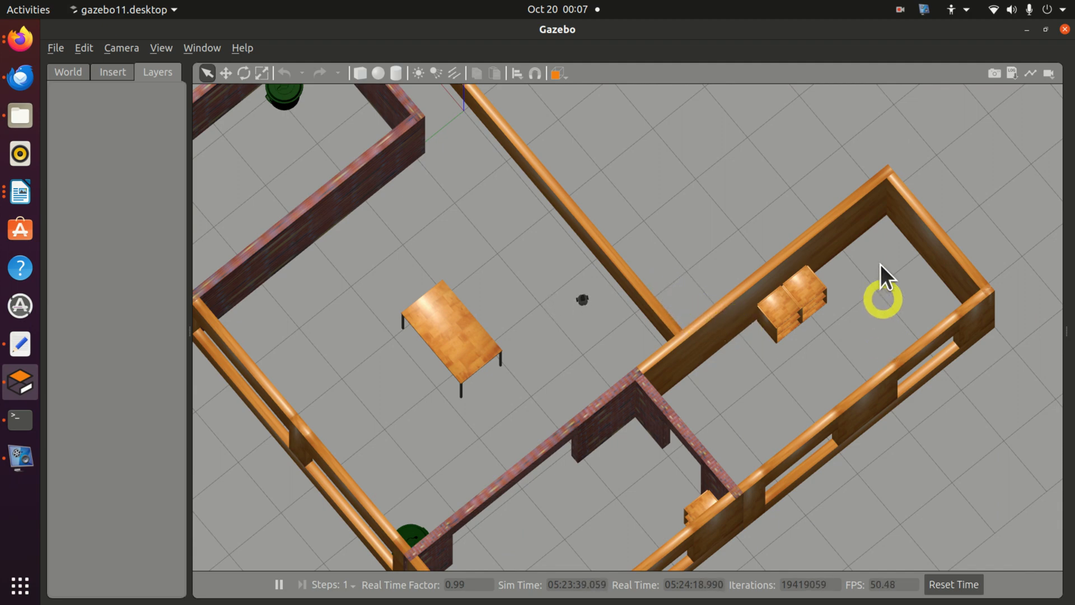
{"action": "mouse_move", "coordinate": [850, 267]}
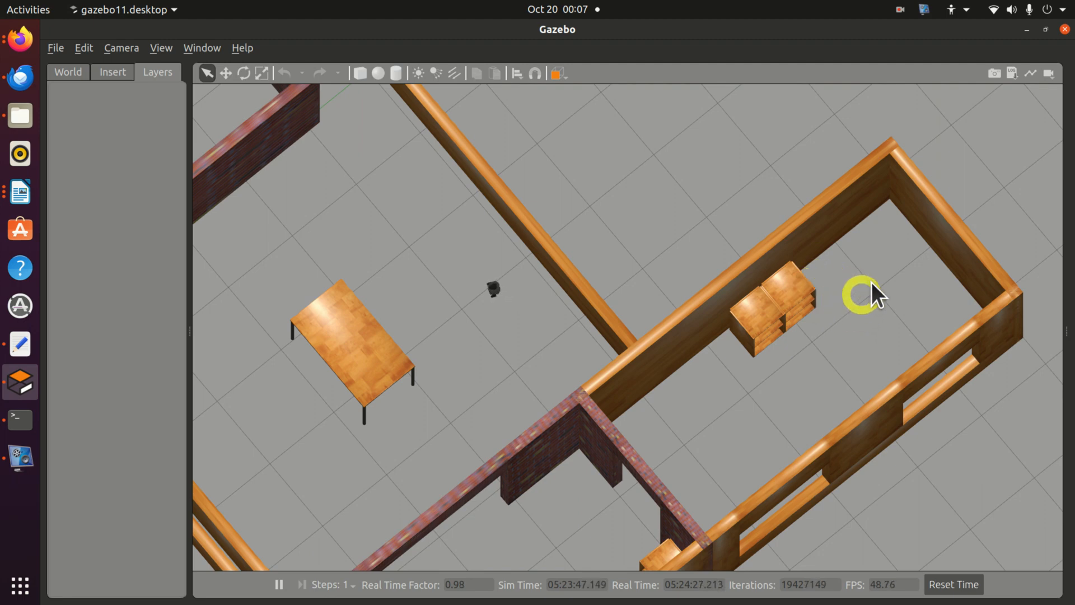
{"action": "mouse_move", "coordinate": [880, 321]}
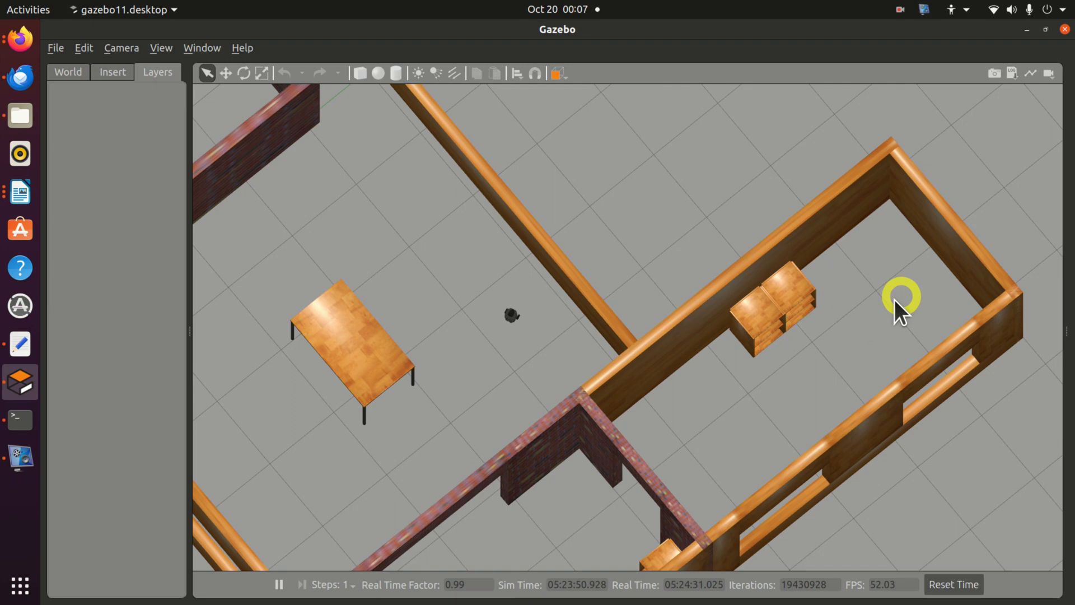
{"action": "mouse_move", "coordinate": [866, 336]}
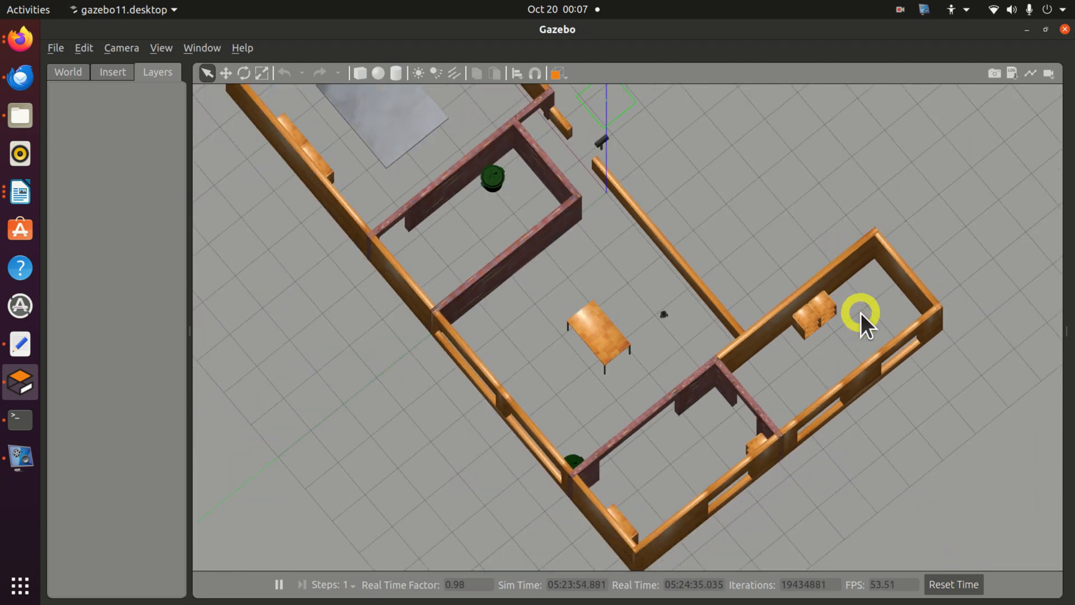
{"action": "mouse_move", "coordinate": [597, 374]}
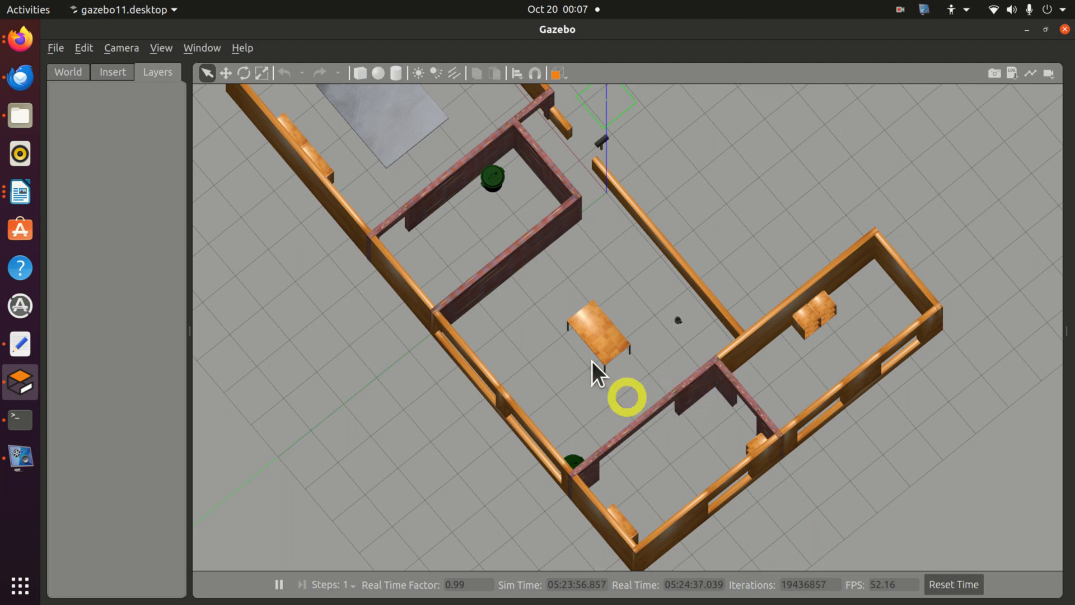
{"action": "mouse_move", "coordinate": [531, 288]}
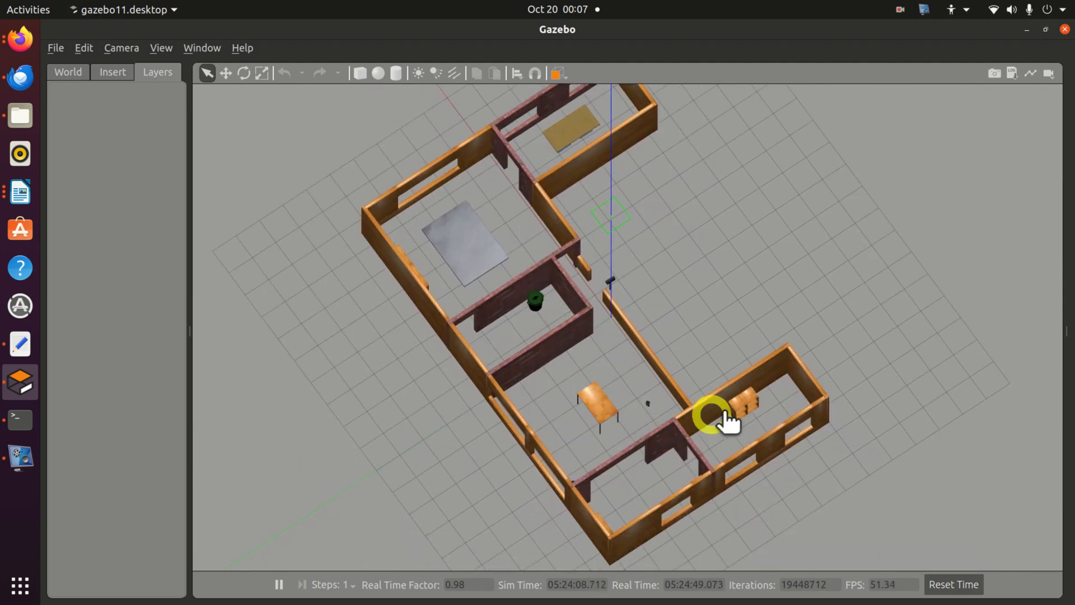
{"action": "mouse_move", "coordinate": [613, 363]}
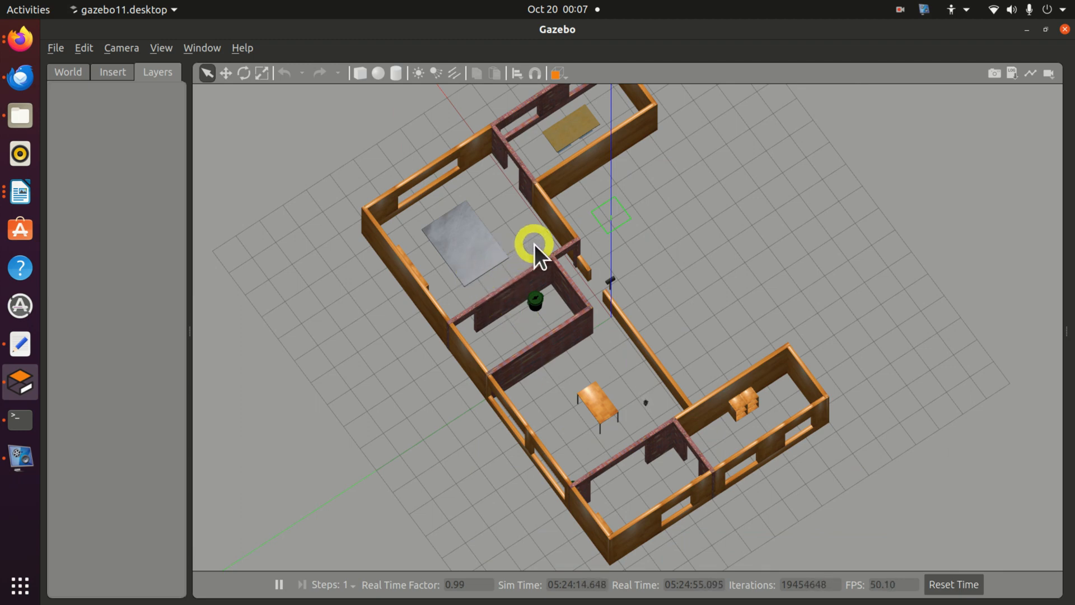
{"action": "mouse_move", "coordinate": [782, 415]}
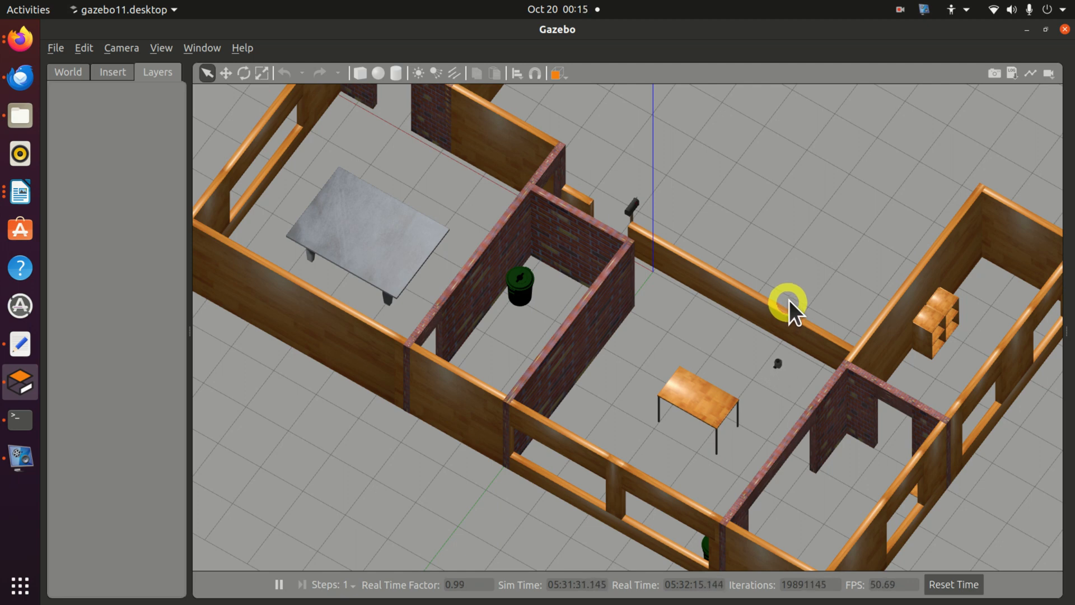
{"action": "mouse_move", "coordinate": [788, 309]}
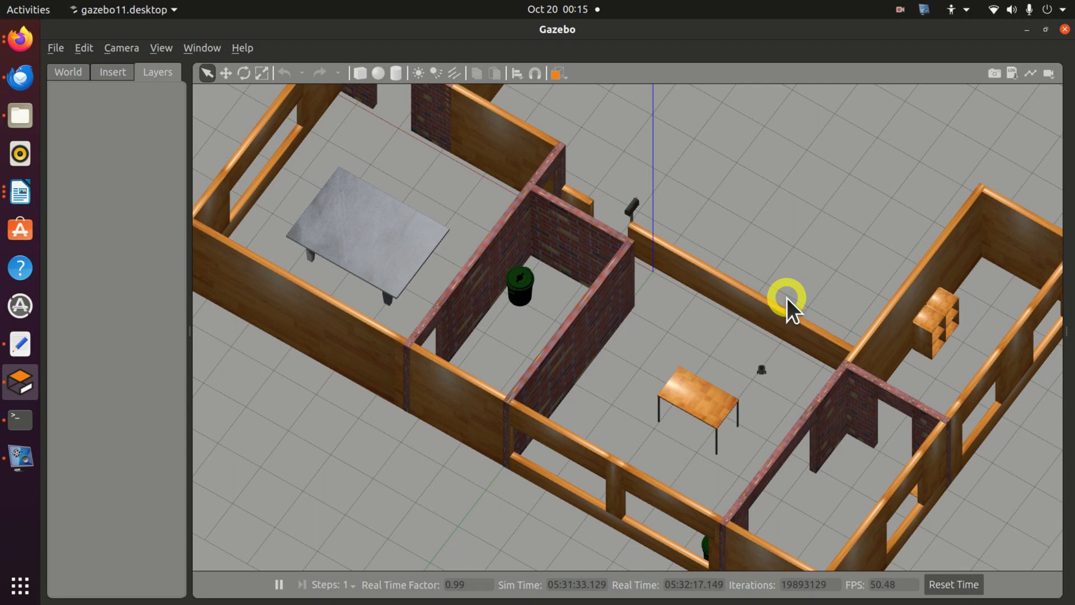